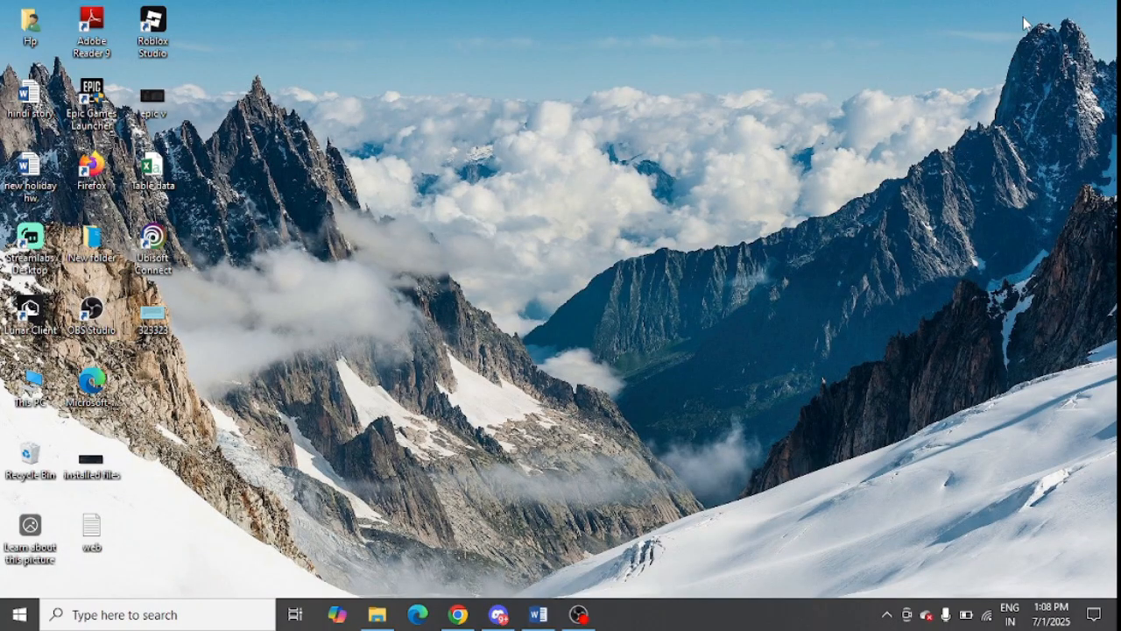
mouse_move(289, 501)
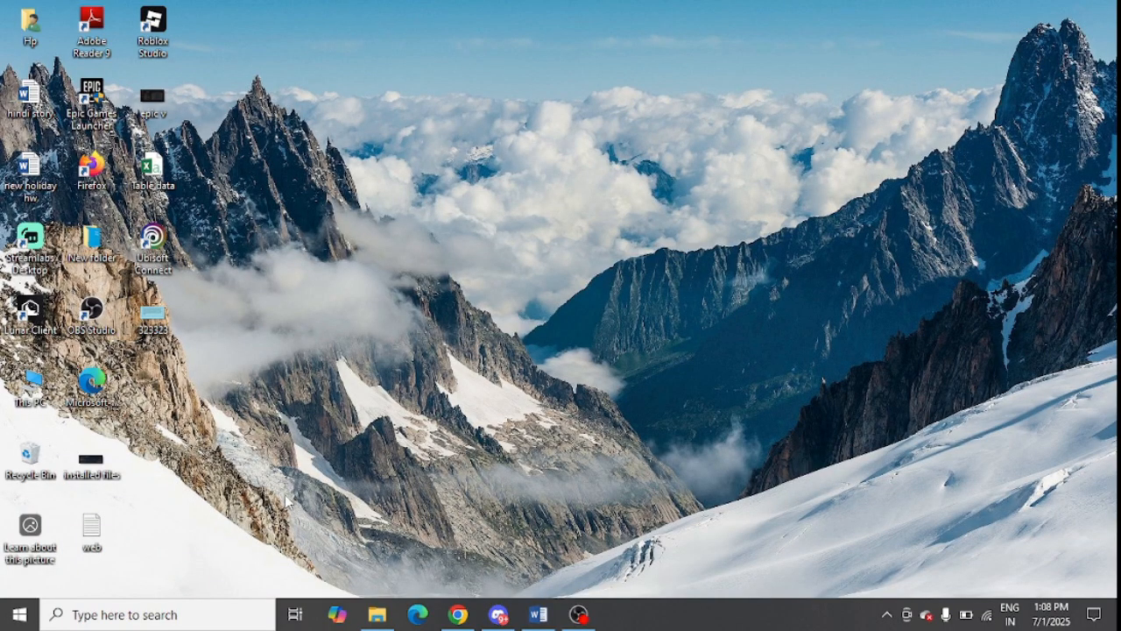
Search 'cmd' and launch Command Prompt with Run as administrator.
text(c)
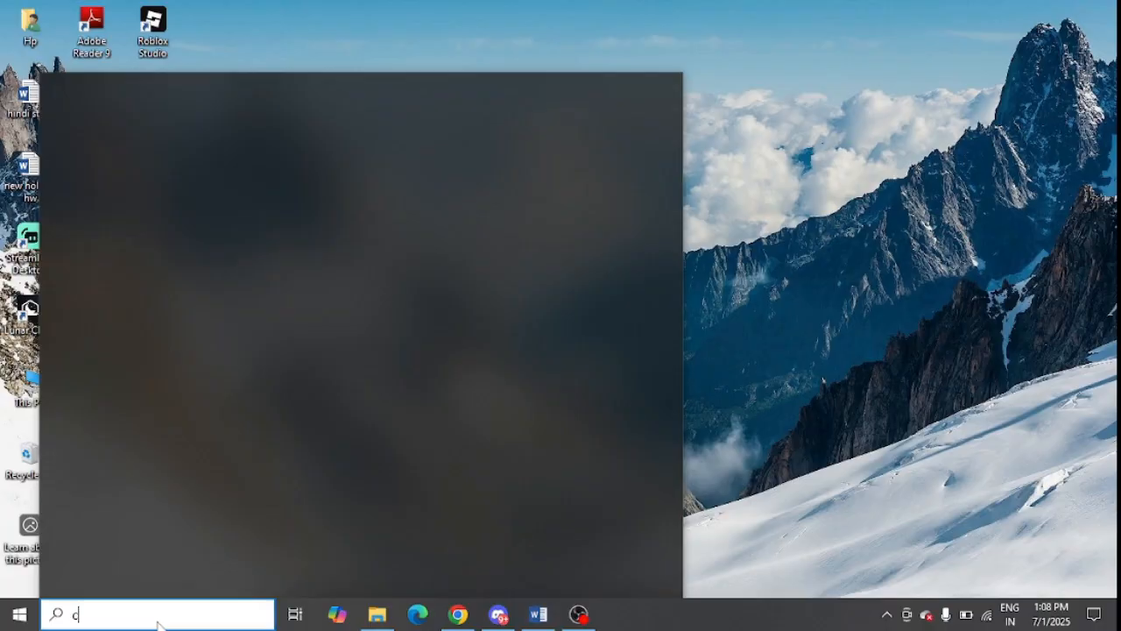
text(md)
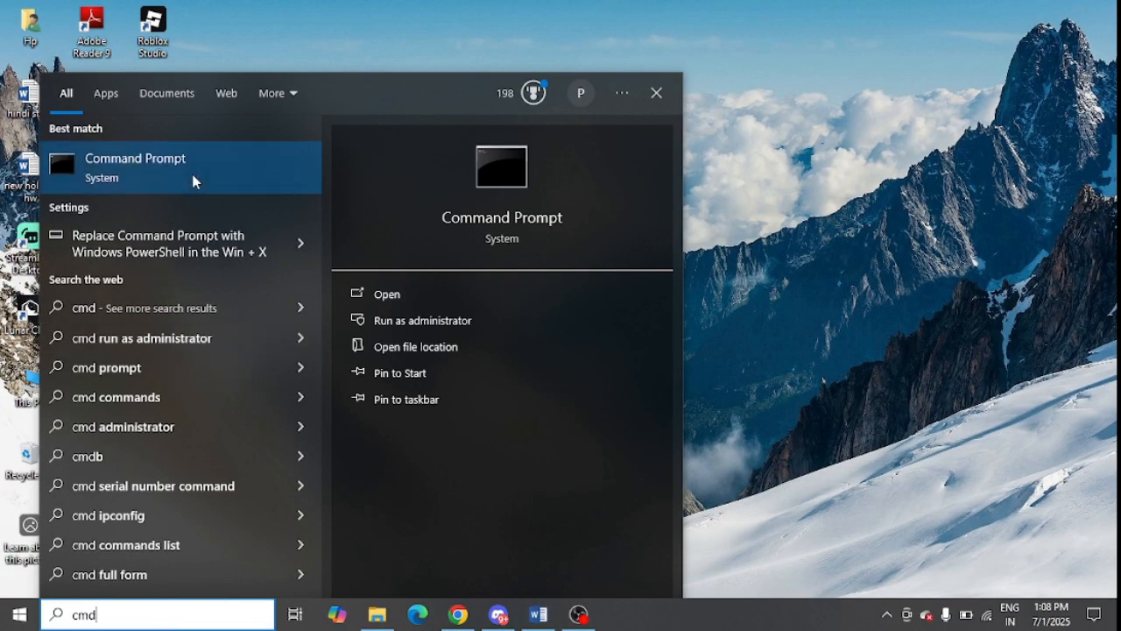
right_click(137, 166)
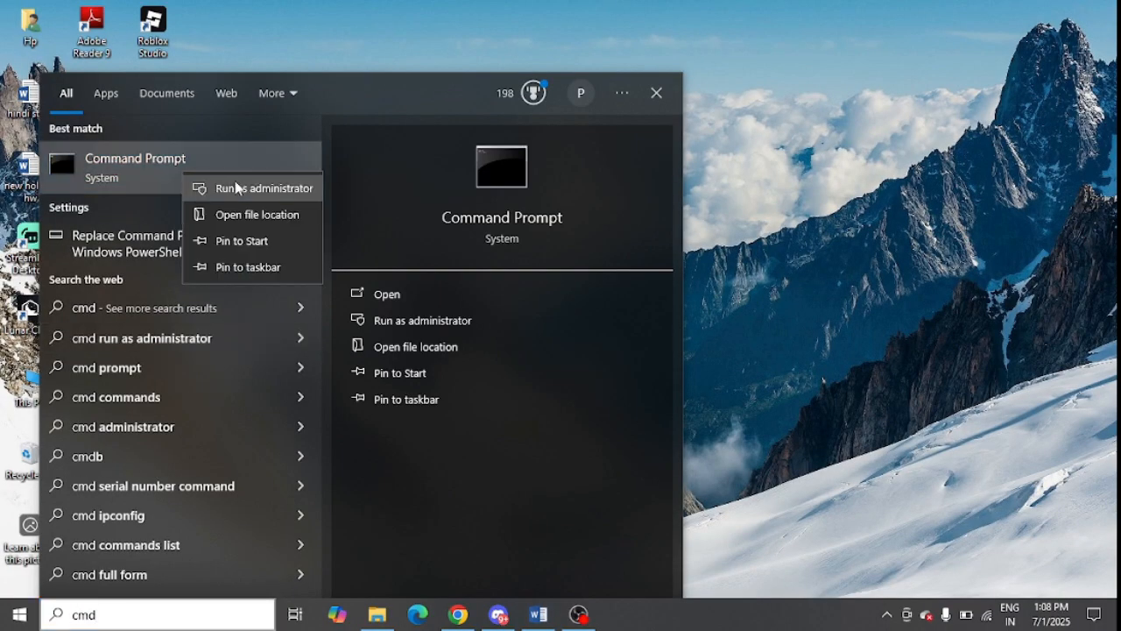
click(263, 188)
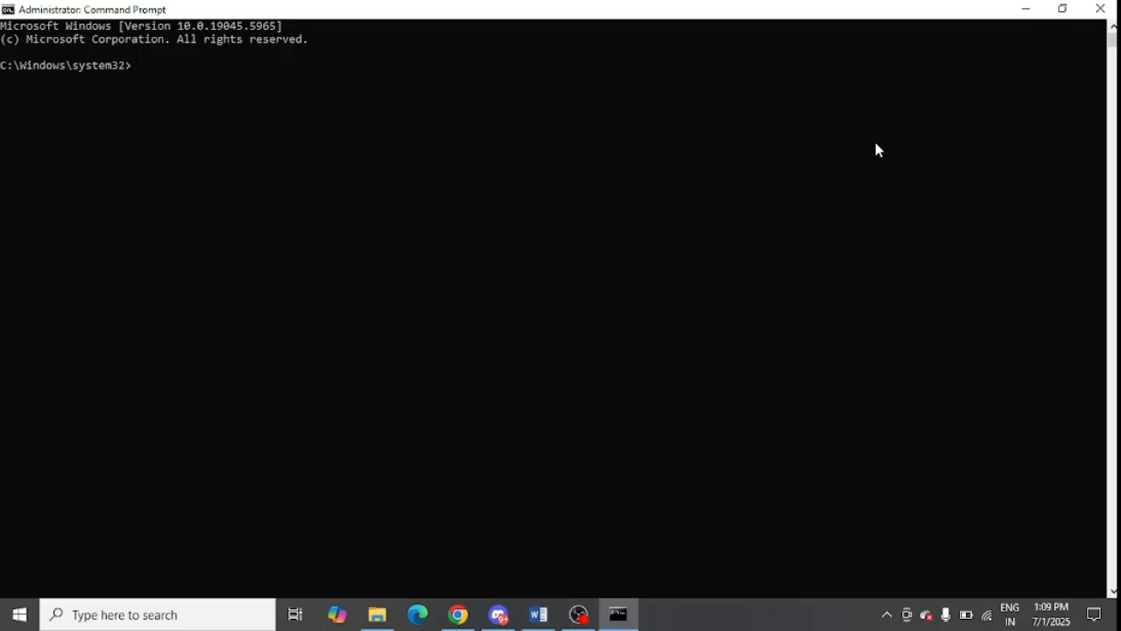
Run ipconfig /release then ipconfig /renew to refresh the IP address.
text(ipconfig /release)
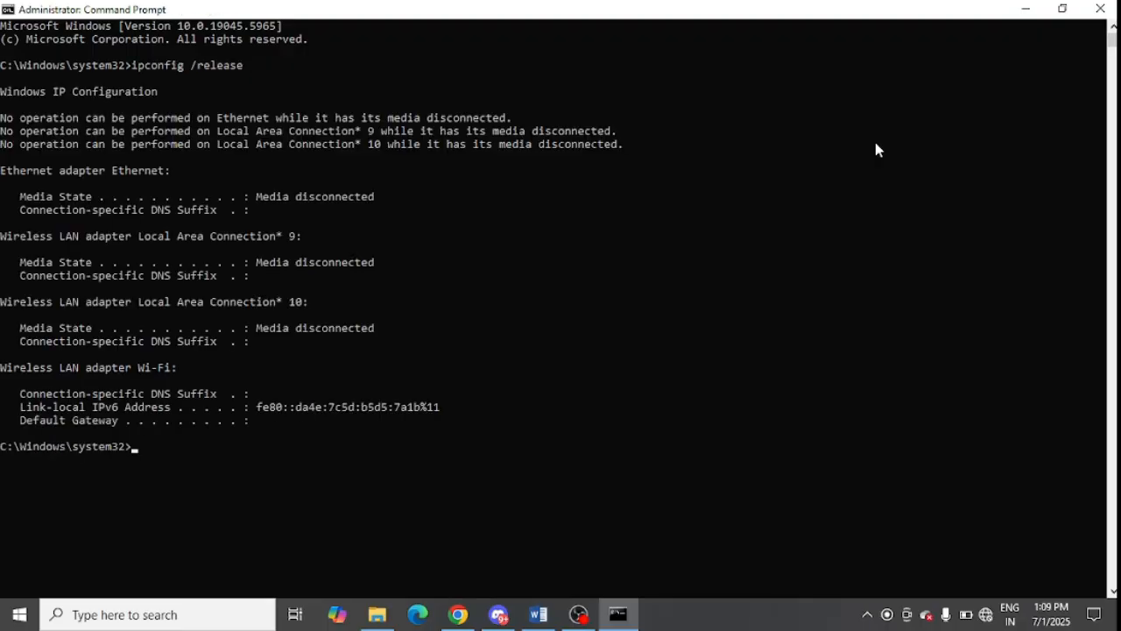
text(ipconfig /renew)
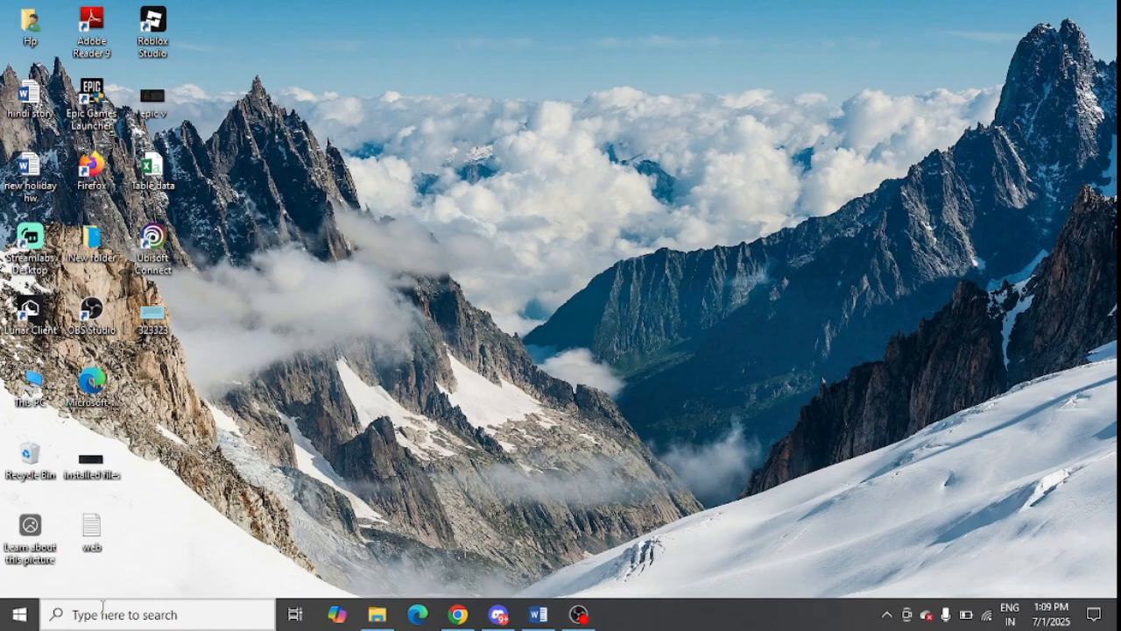
Search 'sett', go through Network & Internet Status to the Network reset page.
text(sett)
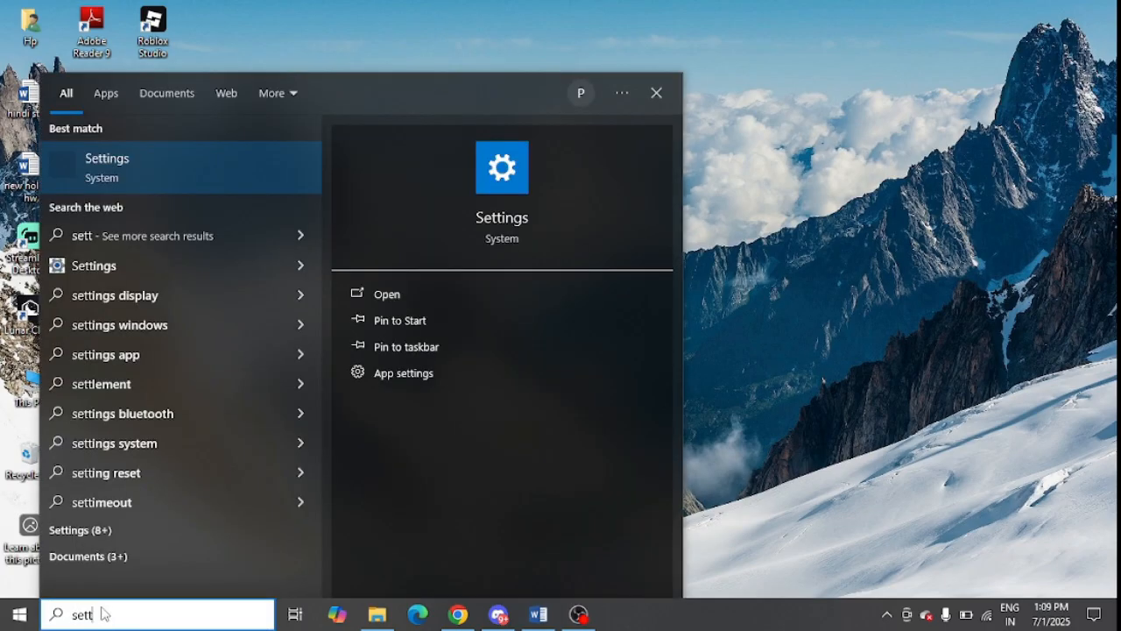
click(107, 167)
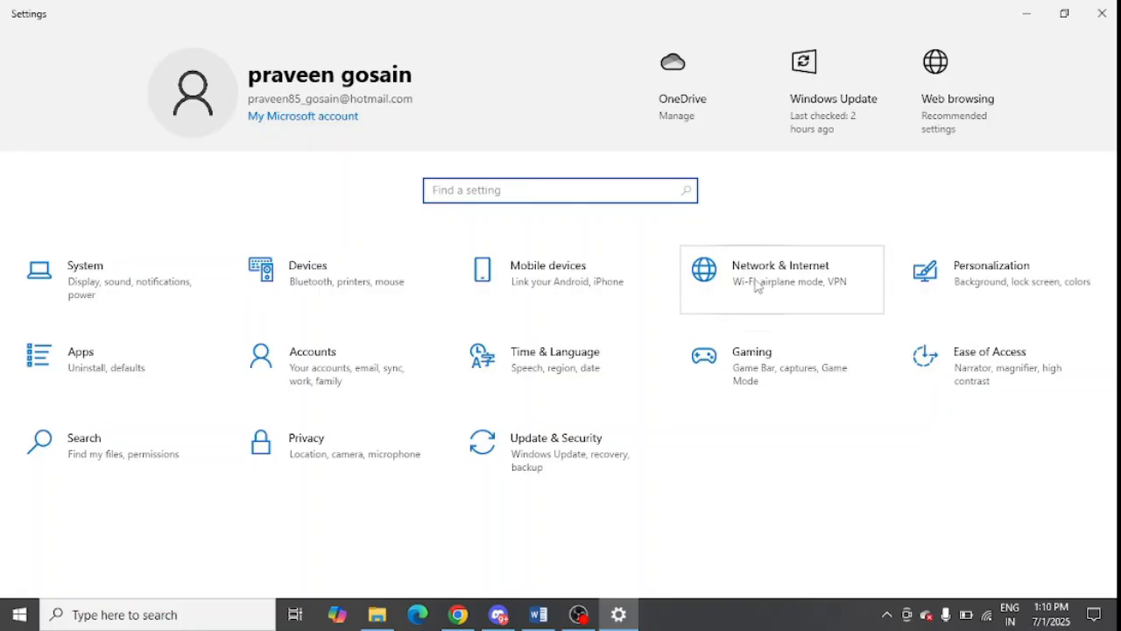
click(779, 278)
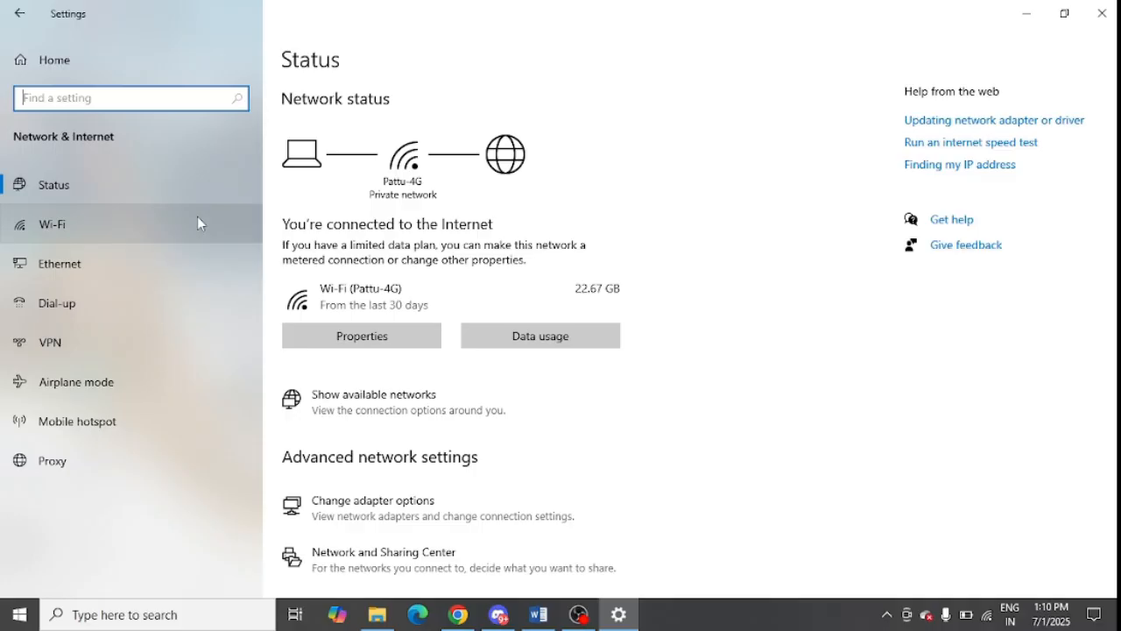
scroll(down, 3)
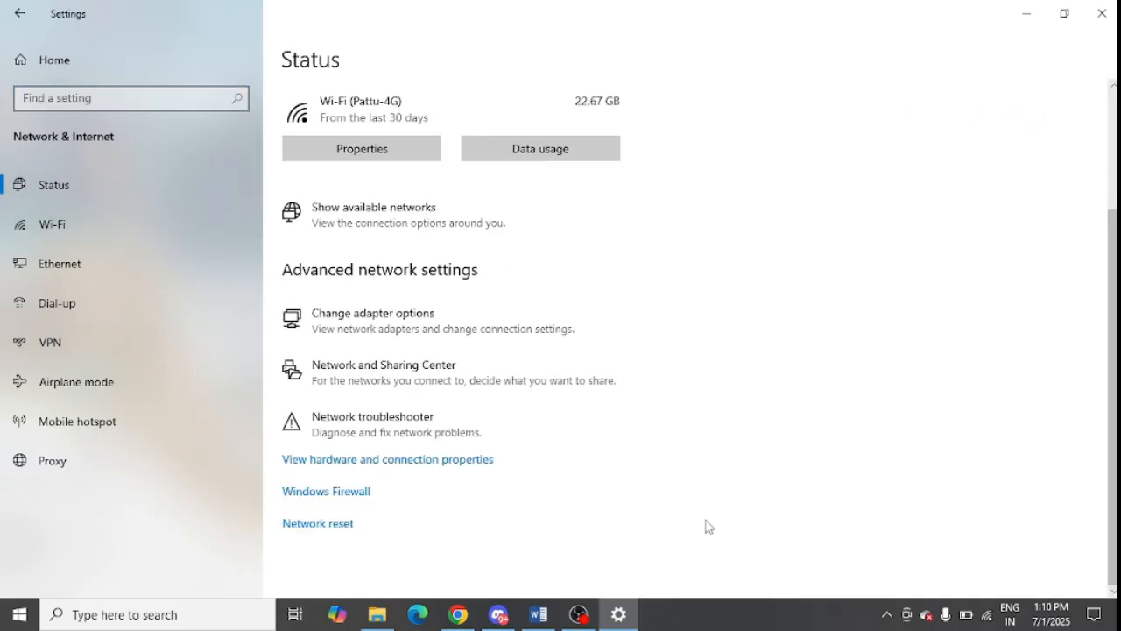
mouse_move(340, 534)
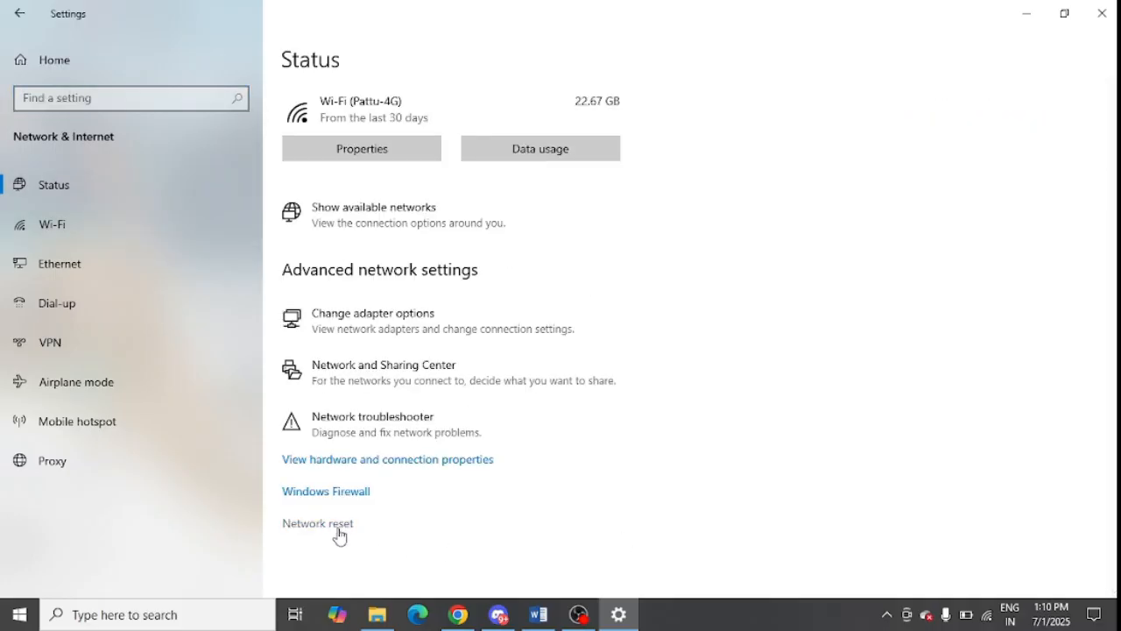
click(317, 522)
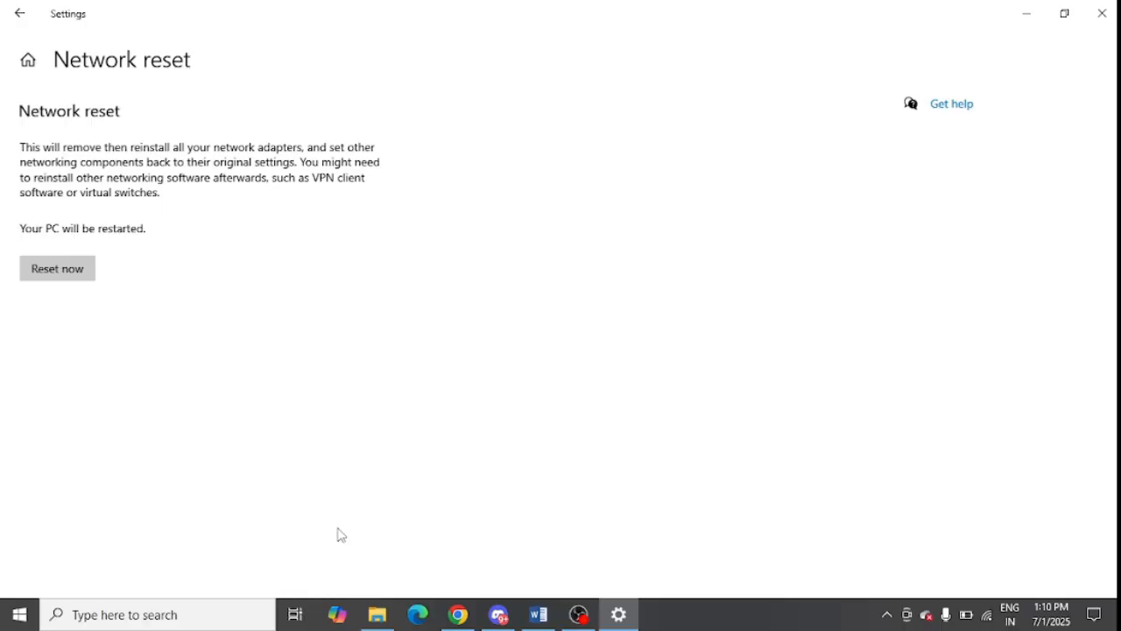
mouse_move(119, 205)
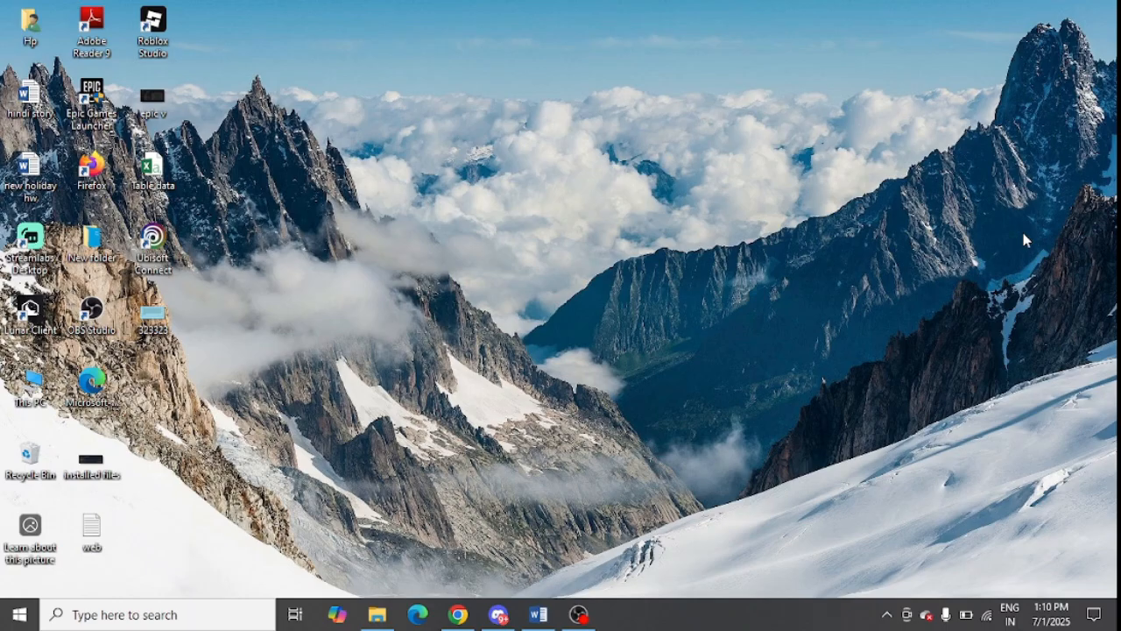
mouse_move(249, 617)
text(sett)
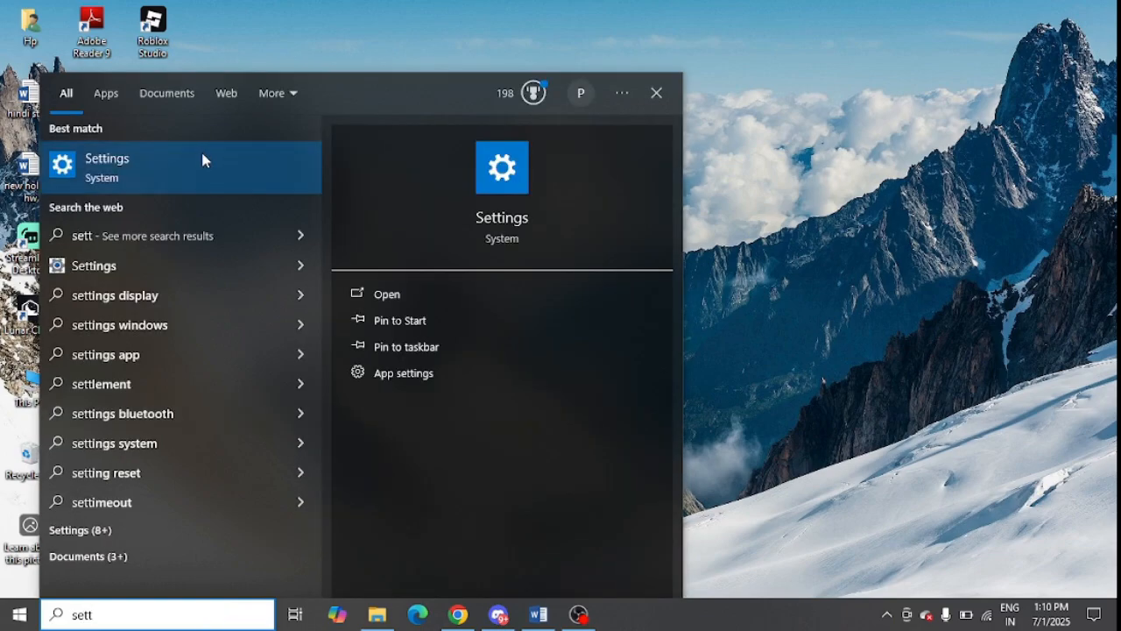
On the Proxy page, switch automatic detection off and manual proxy server on.
click(107, 166)
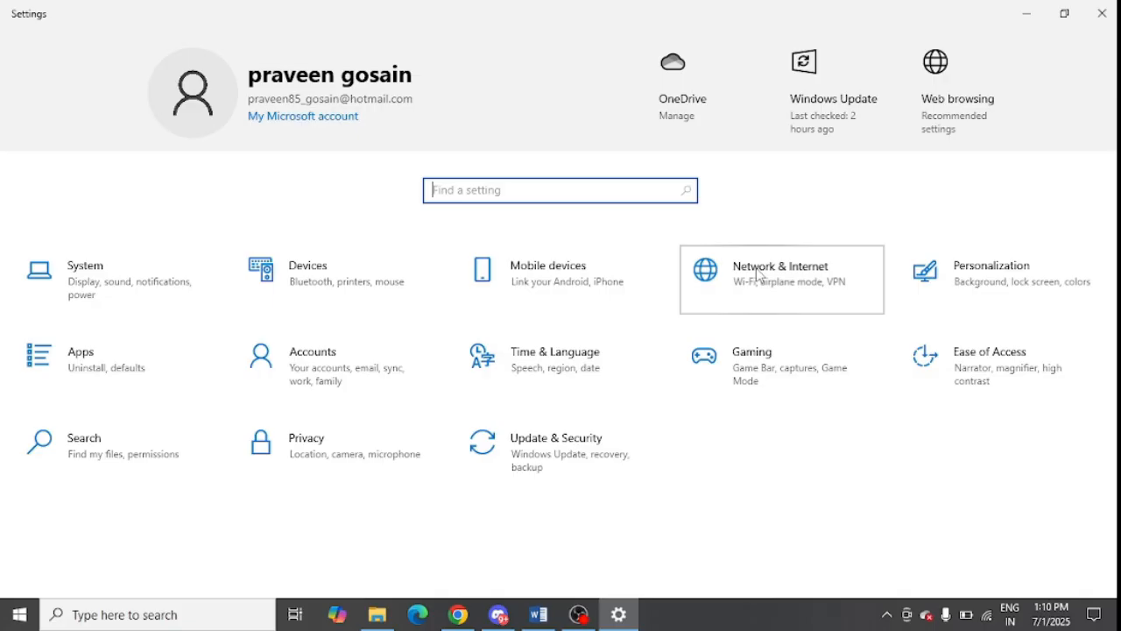
click(780, 279)
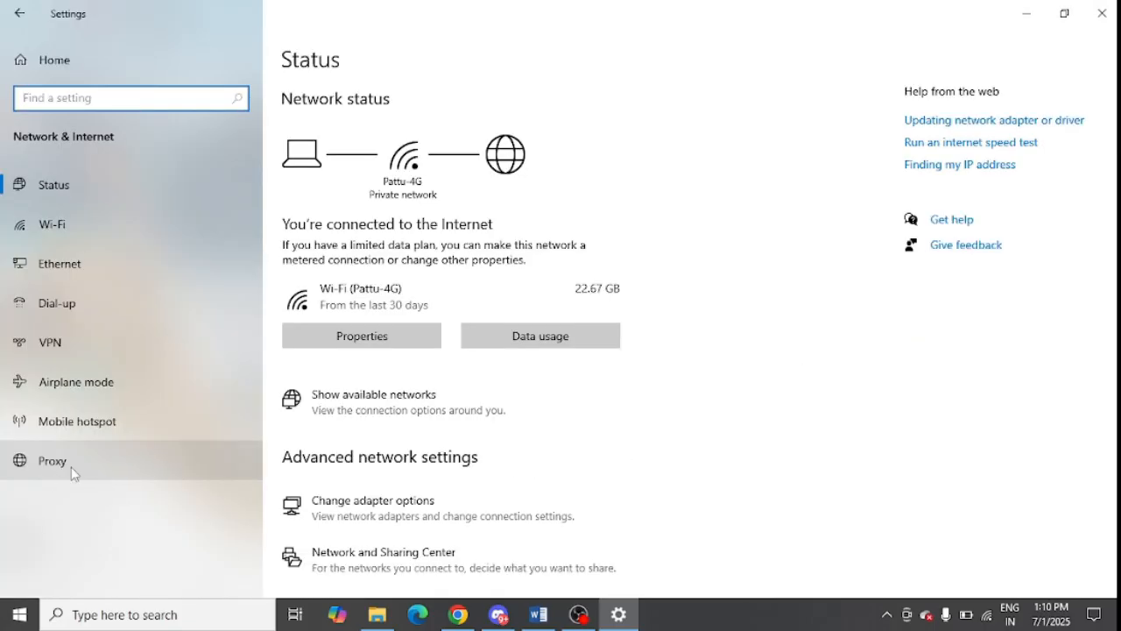
click(52, 459)
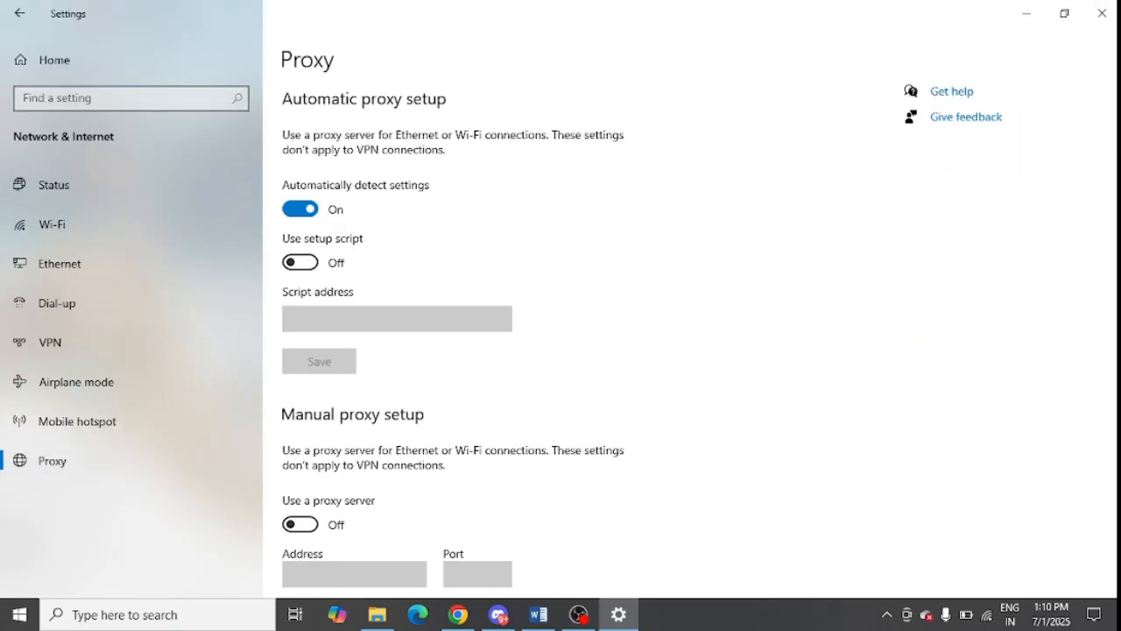
click(300, 209)
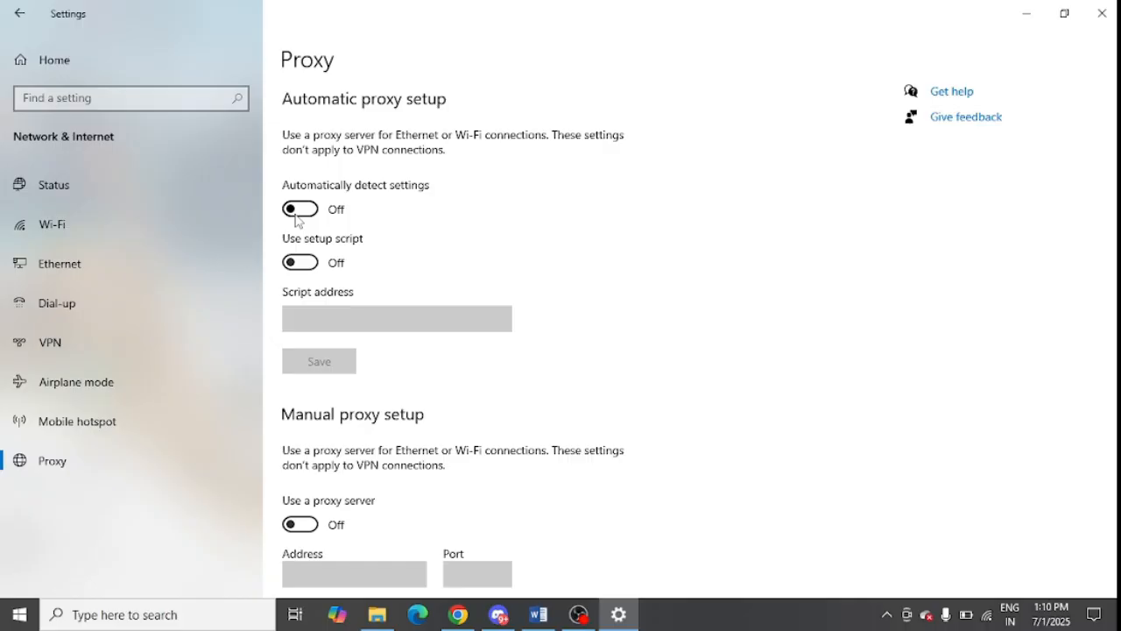
click(300, 524)
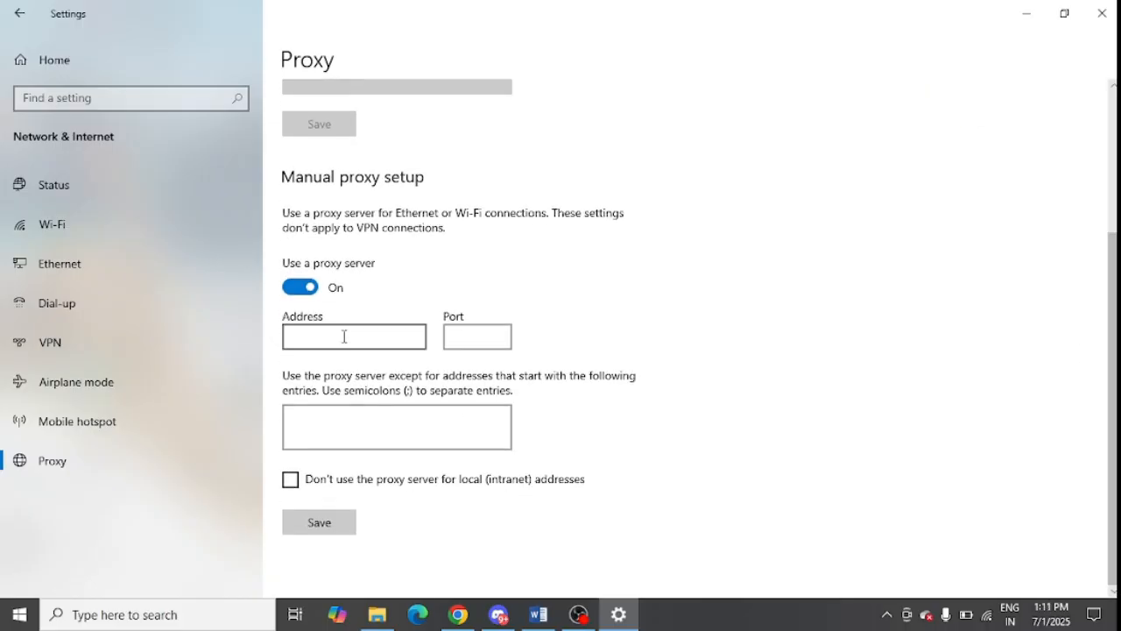
Focus the proxy Address and Port fields ready for the server details.
click(354, 336)
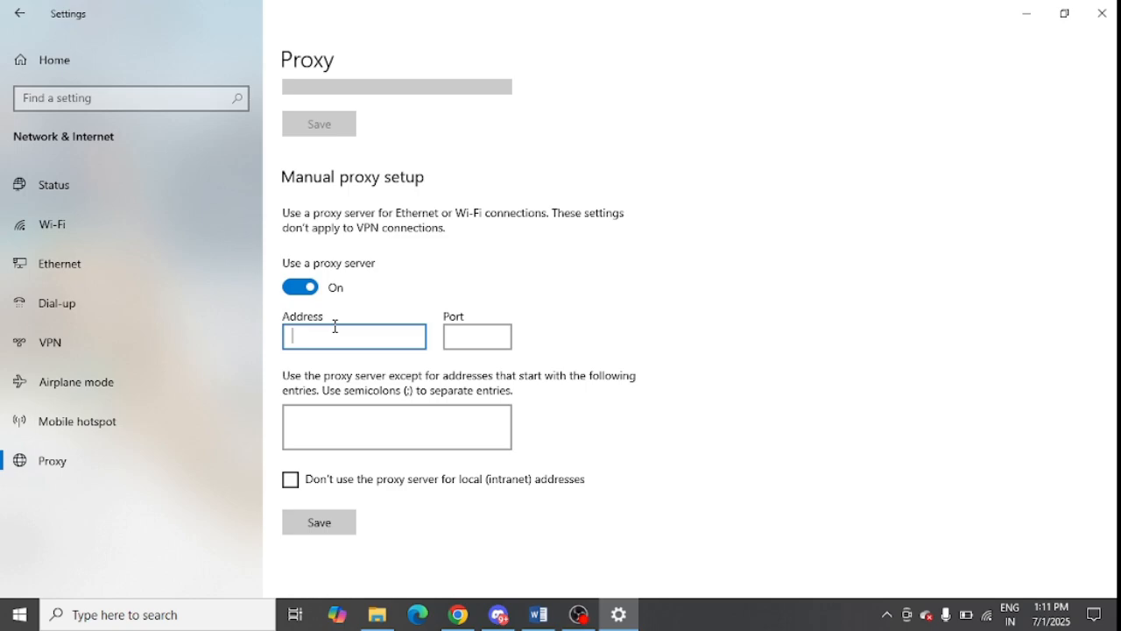
click(476, 336)
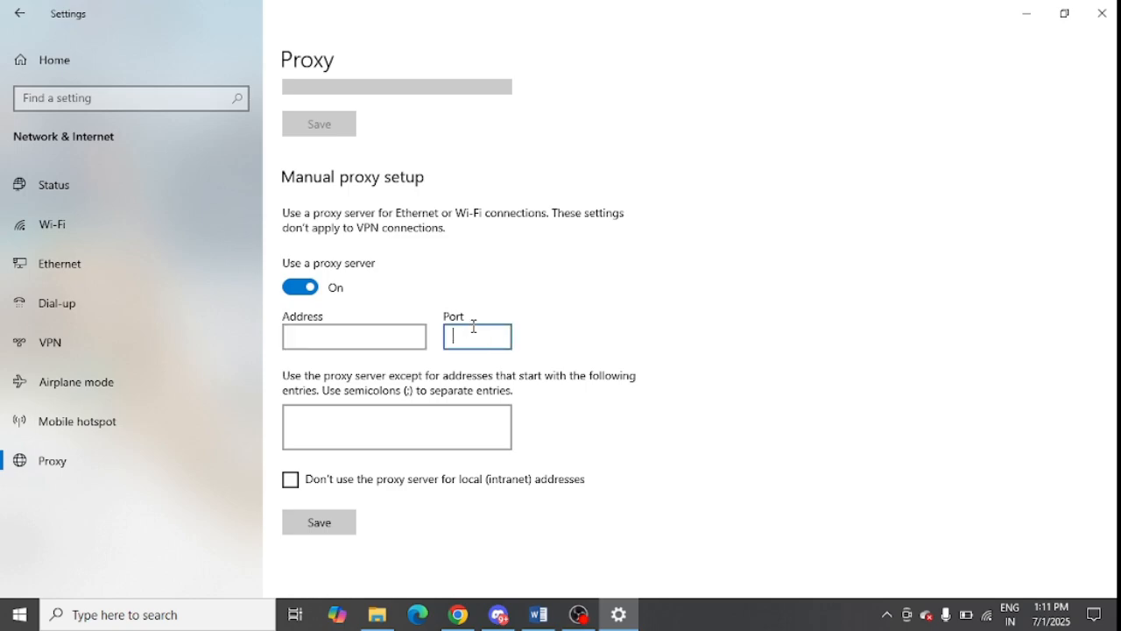
click(354, 337)
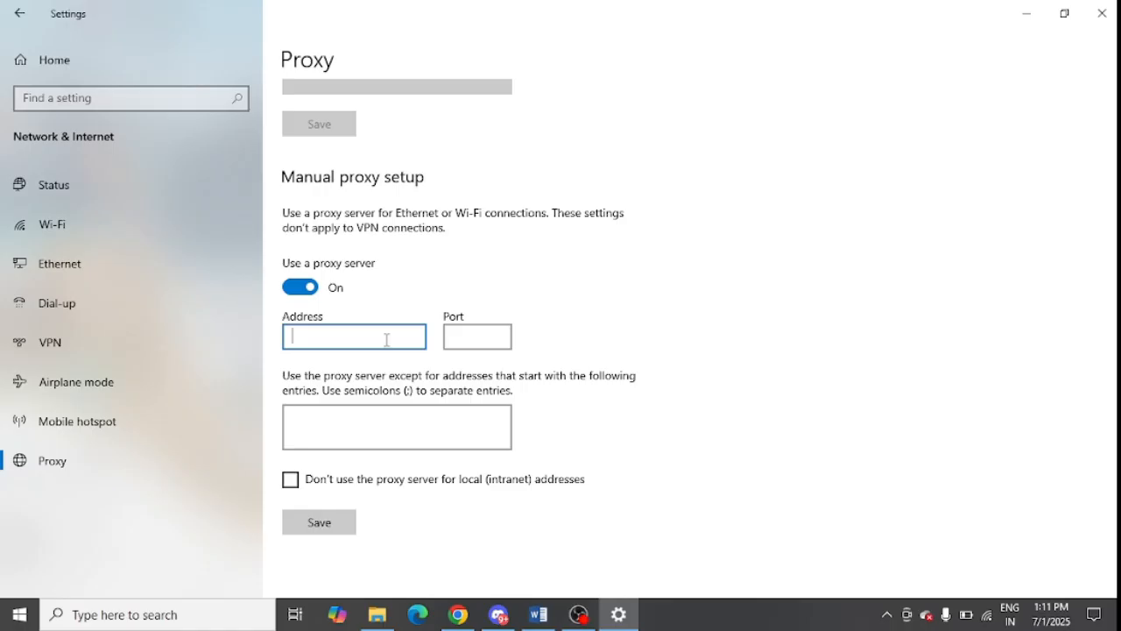
click(476, 336)
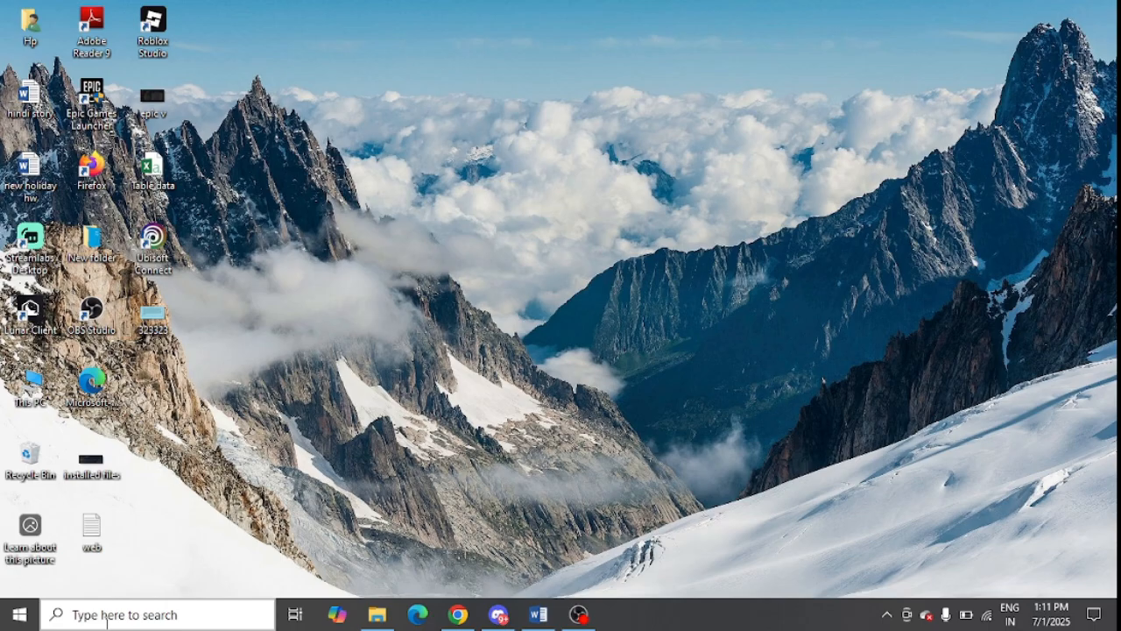
From Time & Language > Date & time, run Sync now with time.windows.com, then close Settings.
click(157, 613)
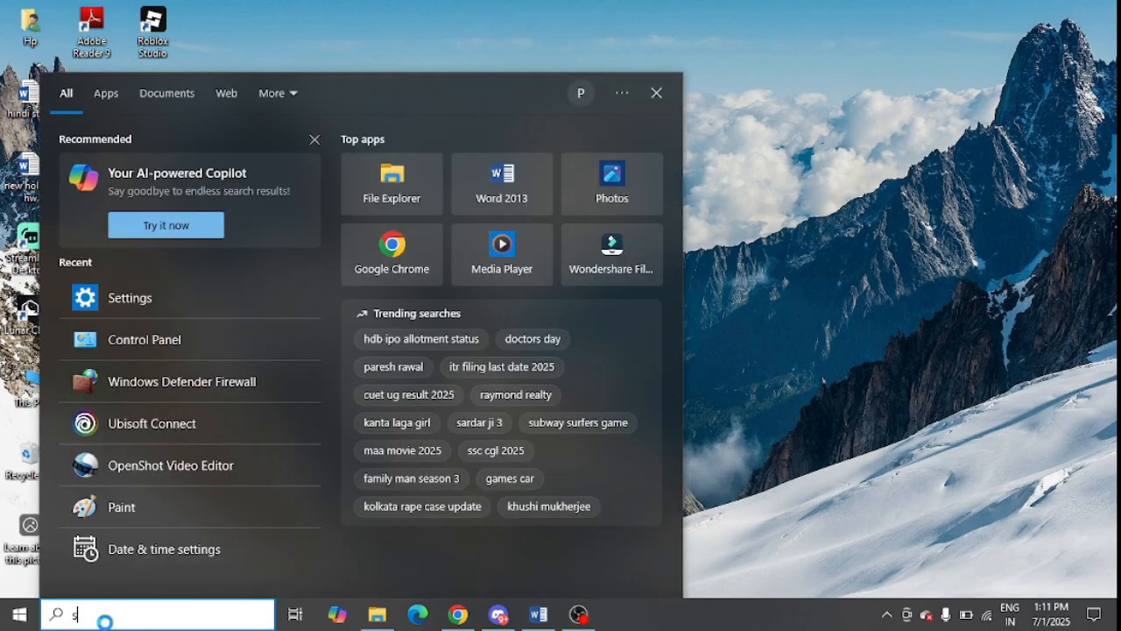
click(129, 298)
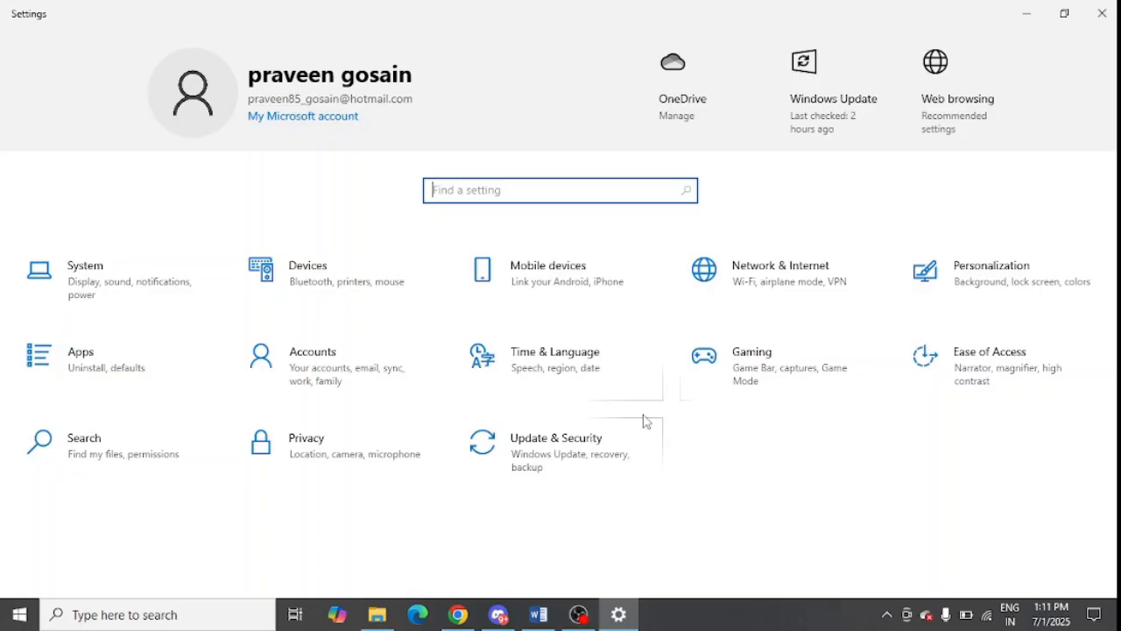
click(553, 351)
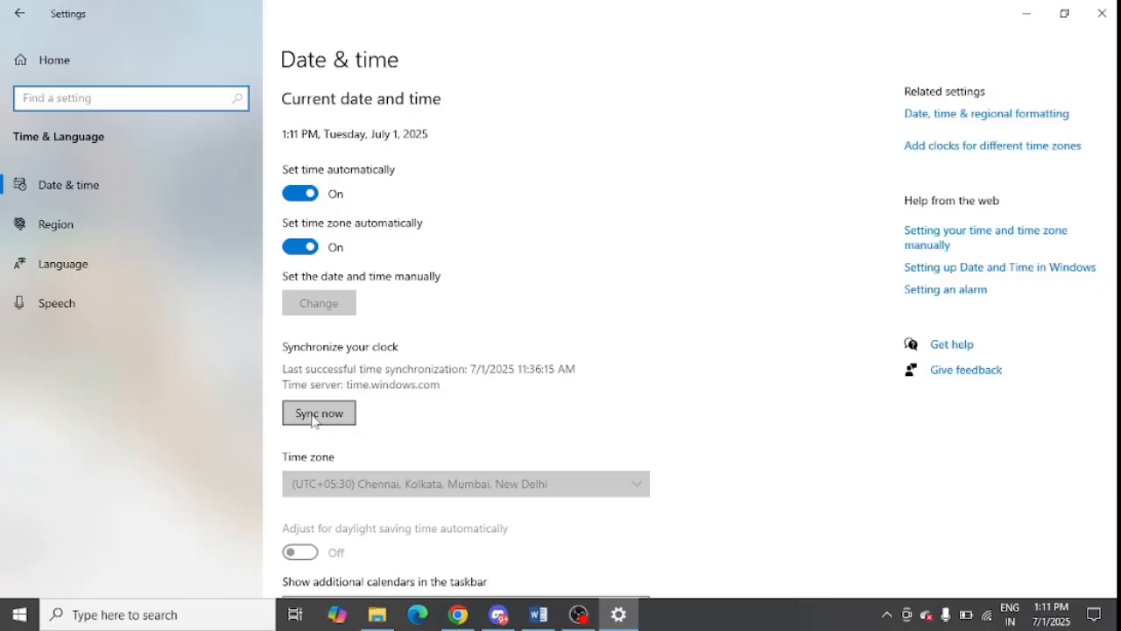
click(319, 414)
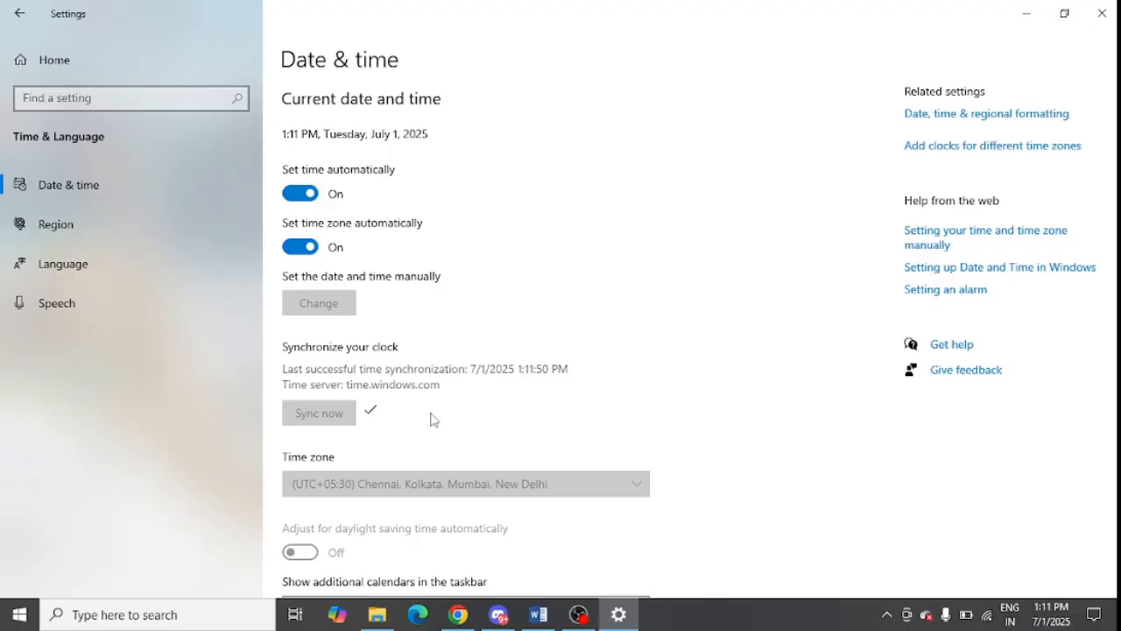
click(1101, 14)
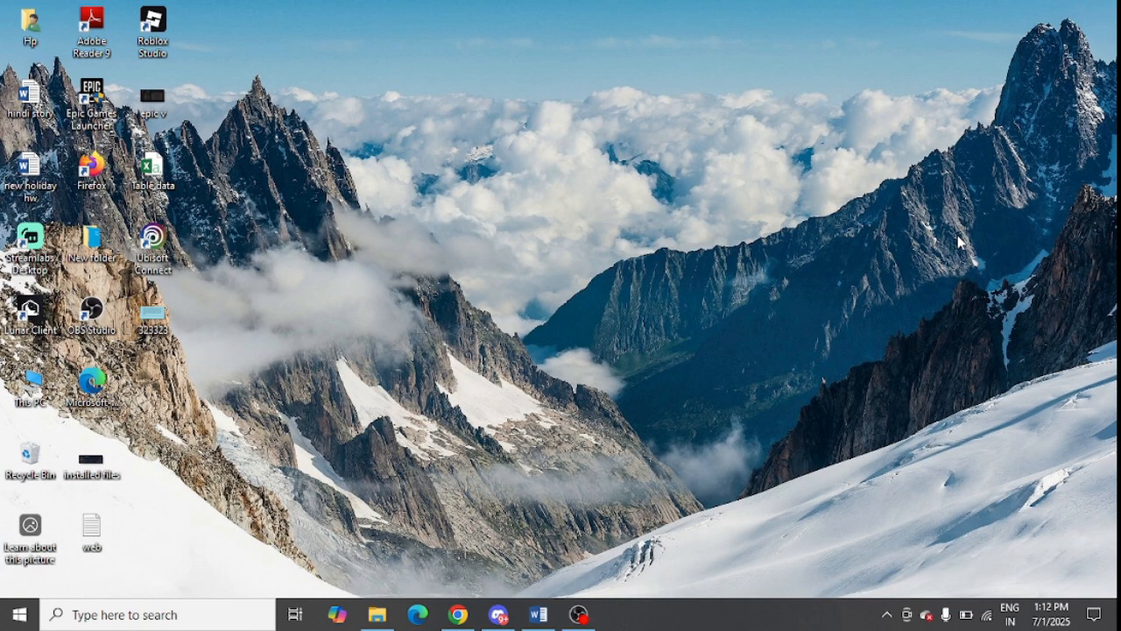
mouse_move(354, 599)
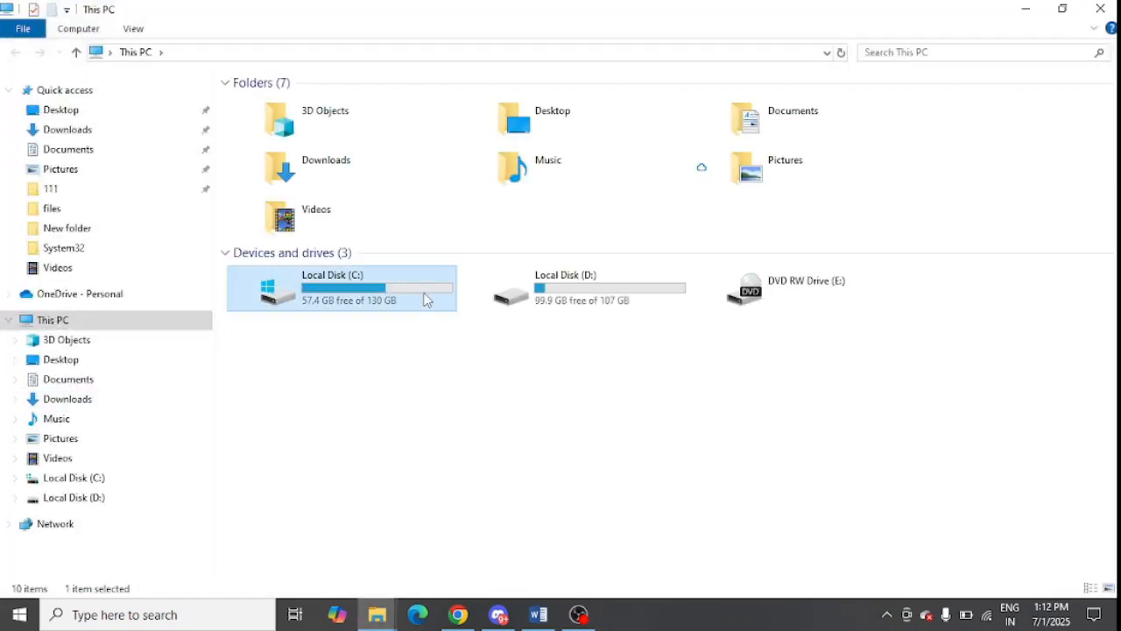
Browse C:\Users\Hp\AppData\Local into the Ubisoft Game Launcher folder.
double_click(340, 287)
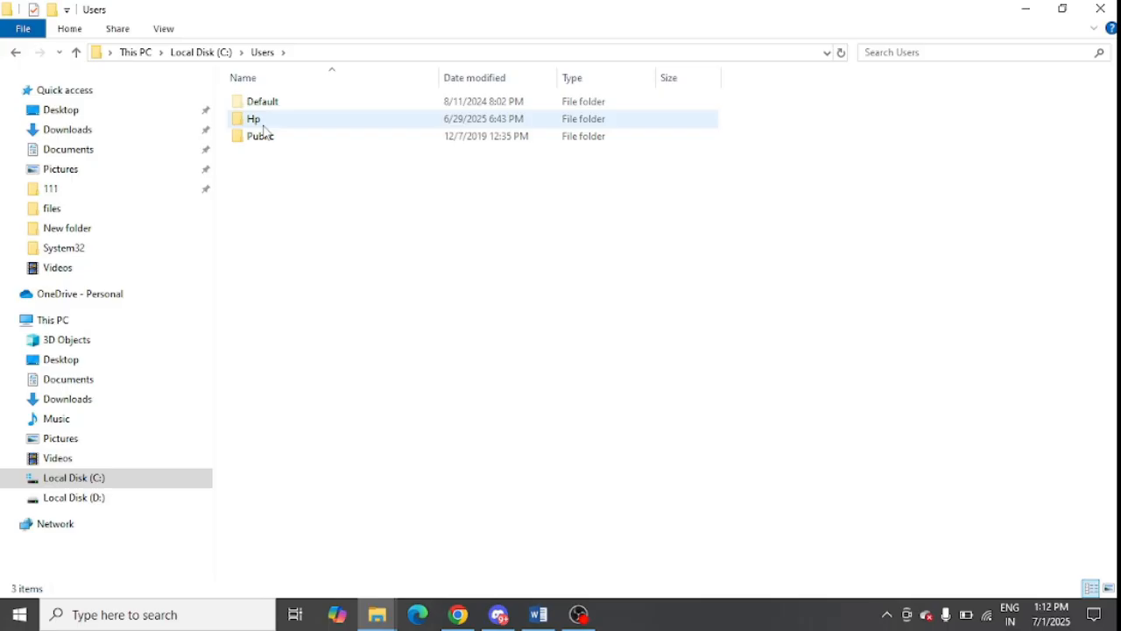
double_click(254, 119)
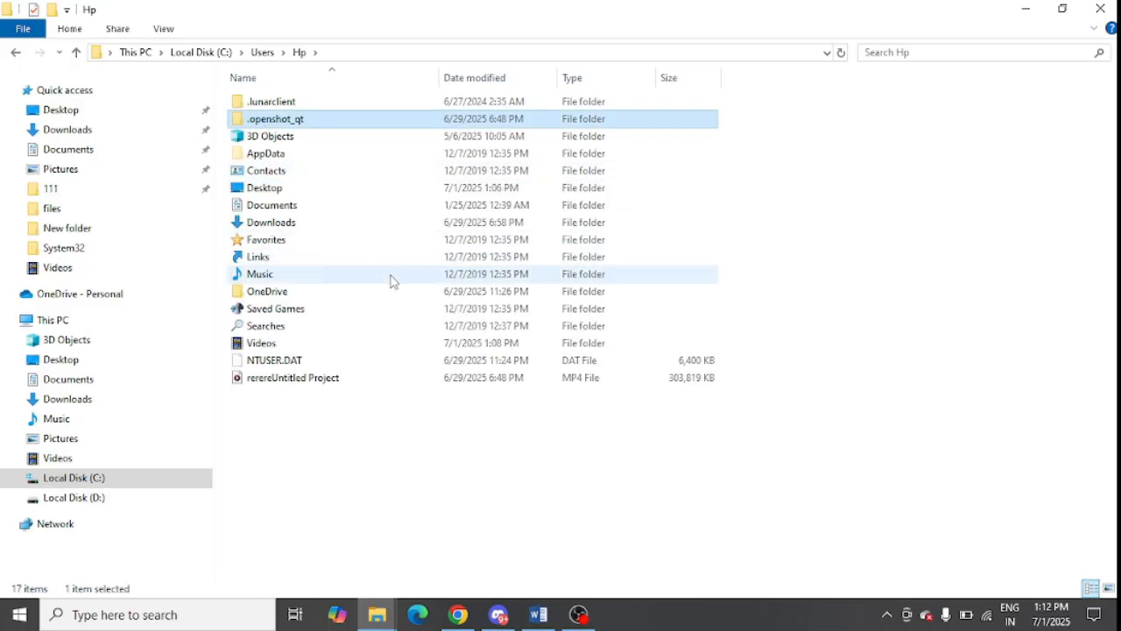
mouse_move(364, 137)
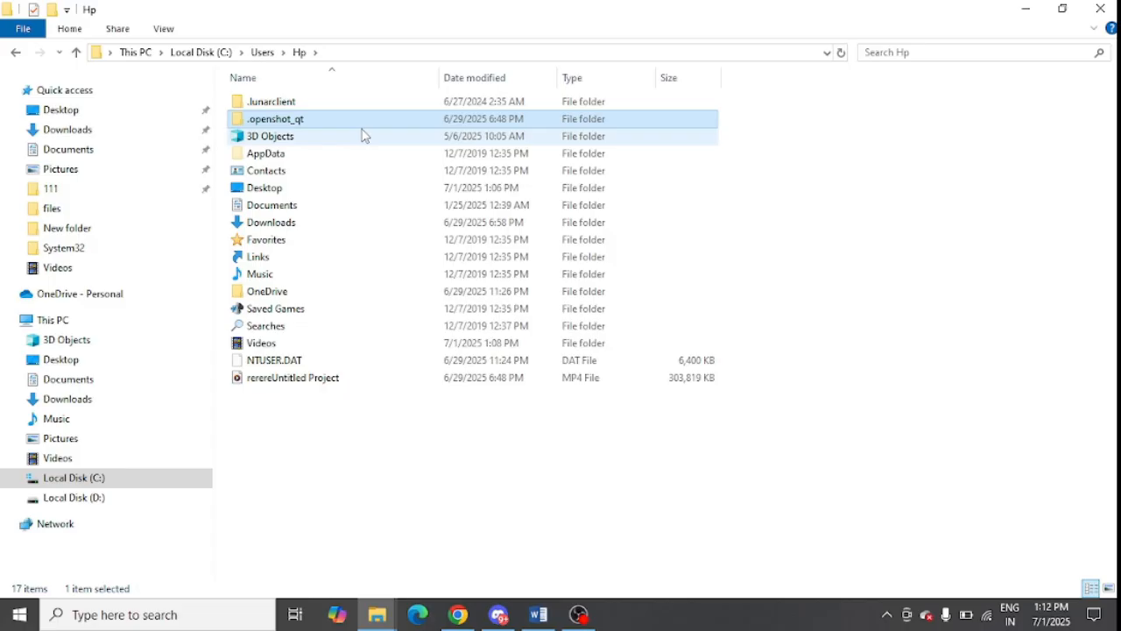
double_click(266, 154)
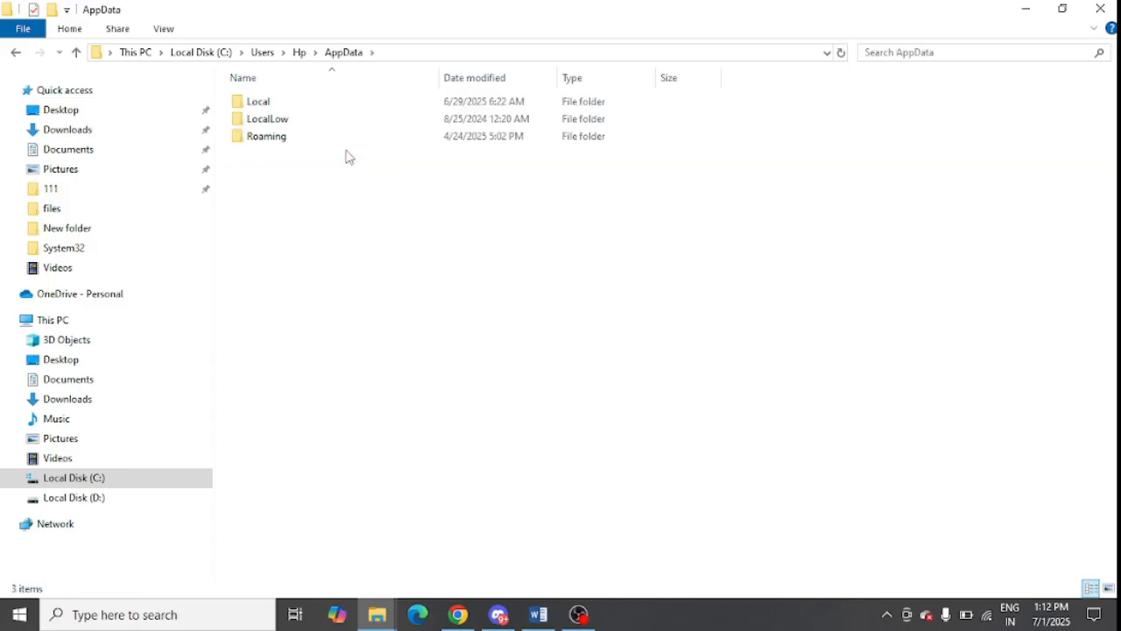
double_click(259, 100)
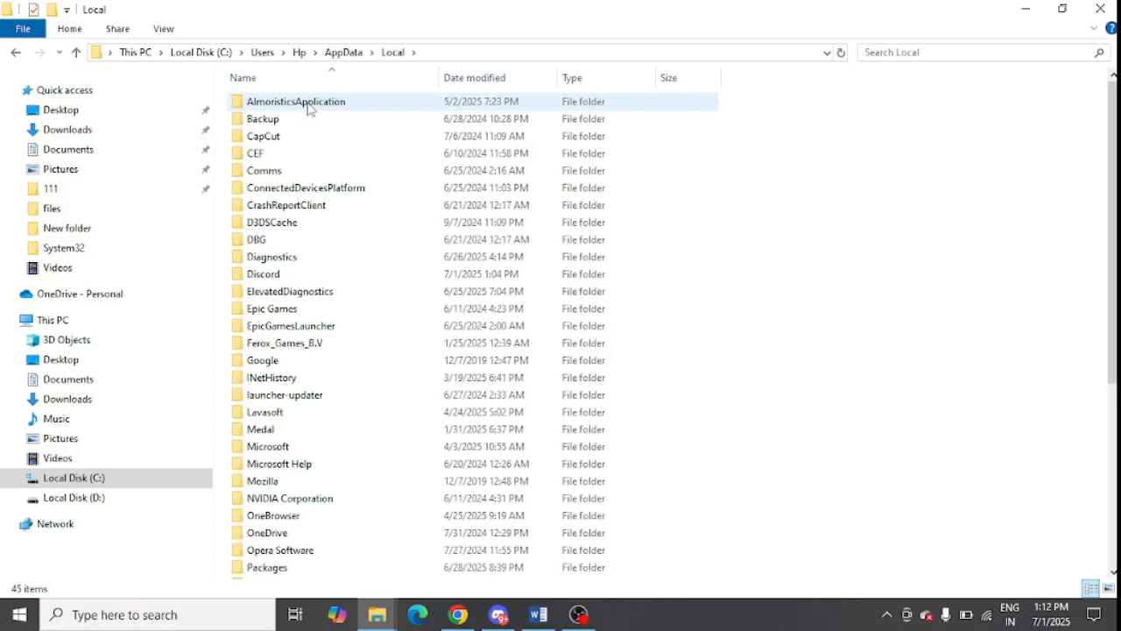
click(273, 515)
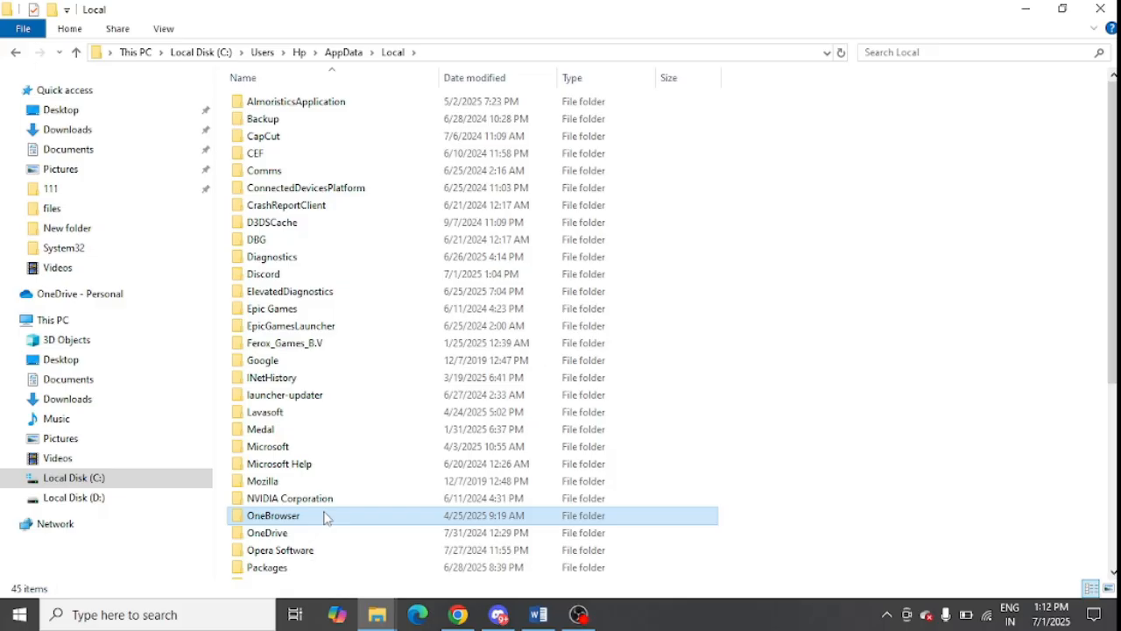
scroll(down, 3)
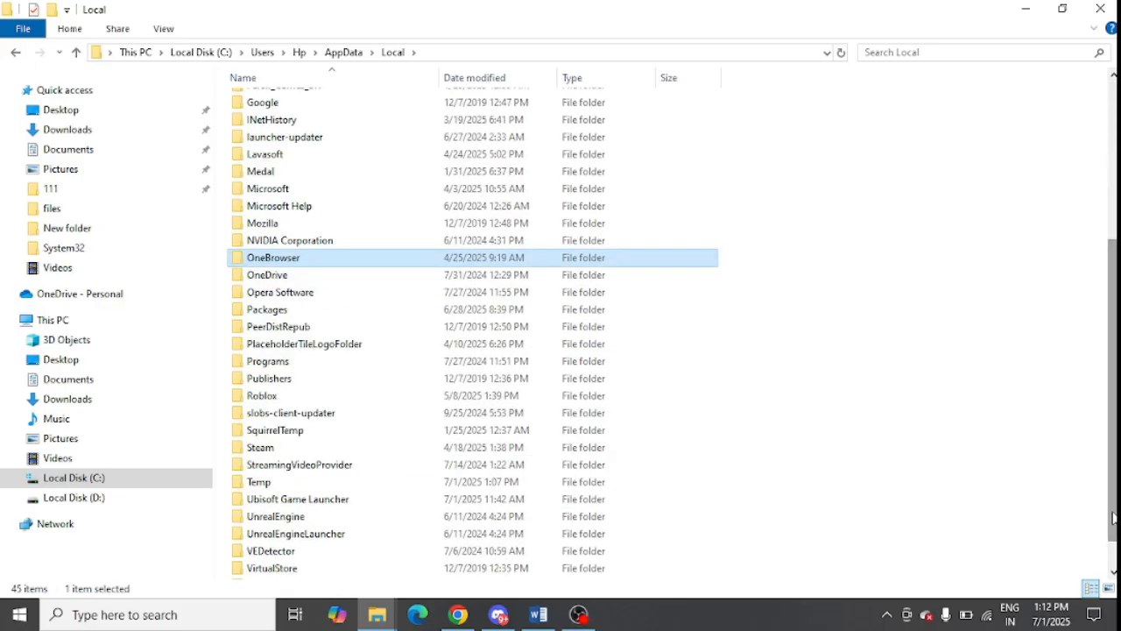
mouse_move(306, 497)
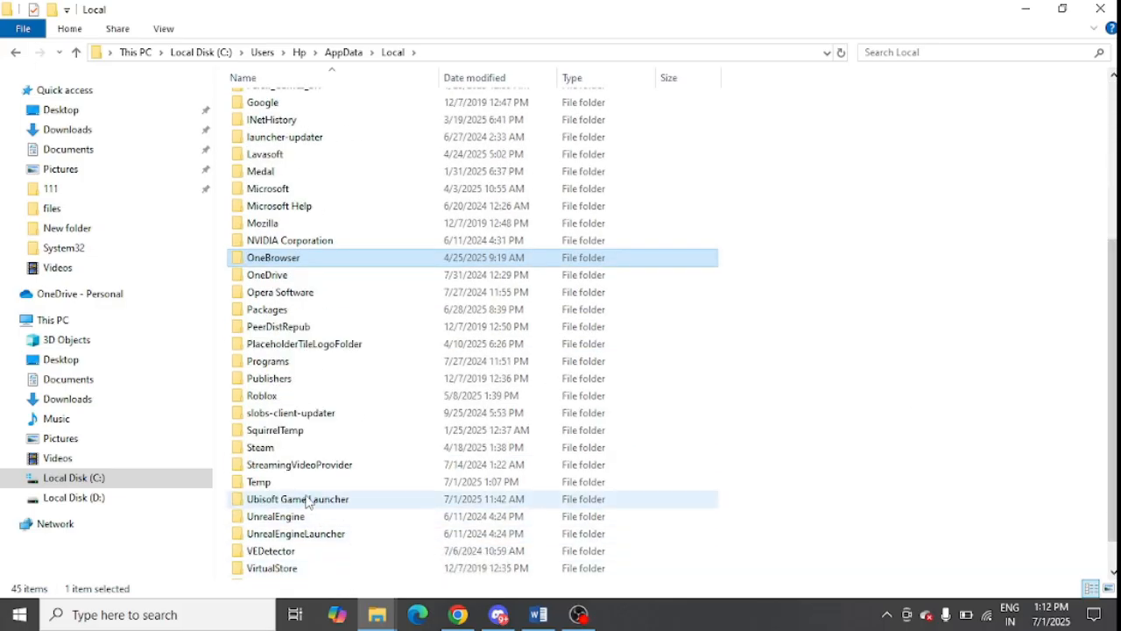
double_click(298, 497)
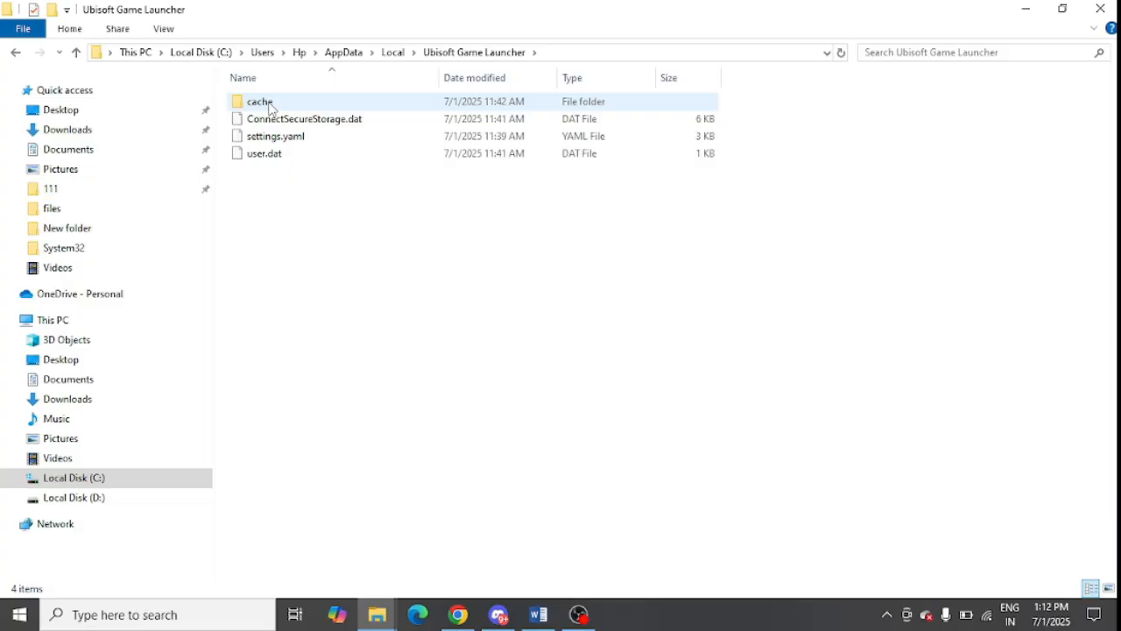
Select the cache folder and start renaming it from its context menu.
click(259, 100)
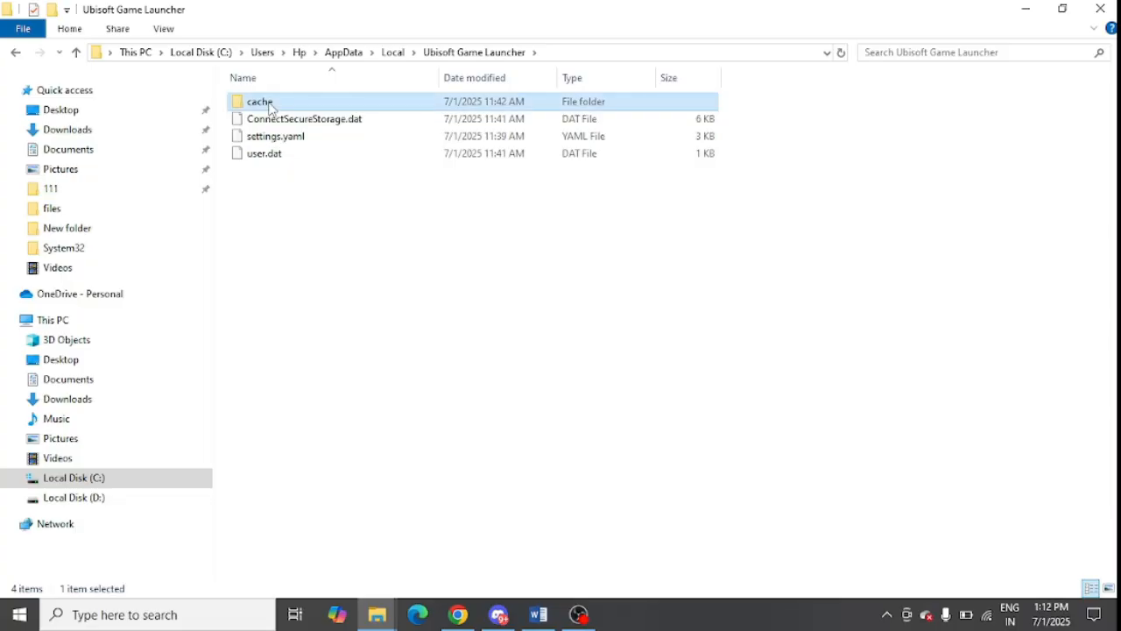
right_click(259, 102)
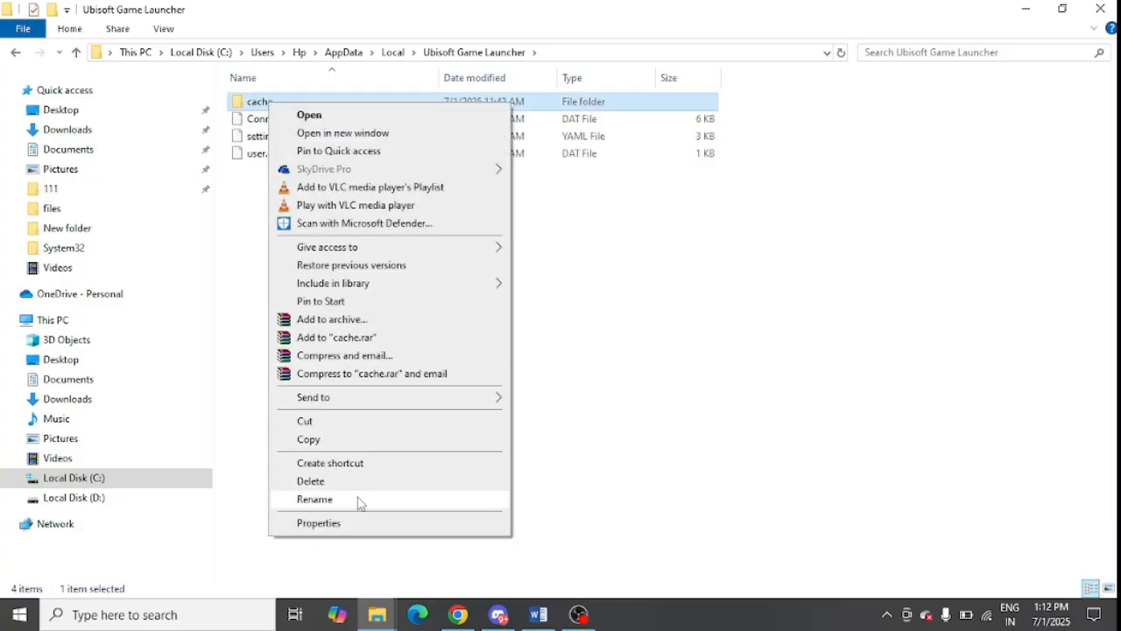
click(316, 498)
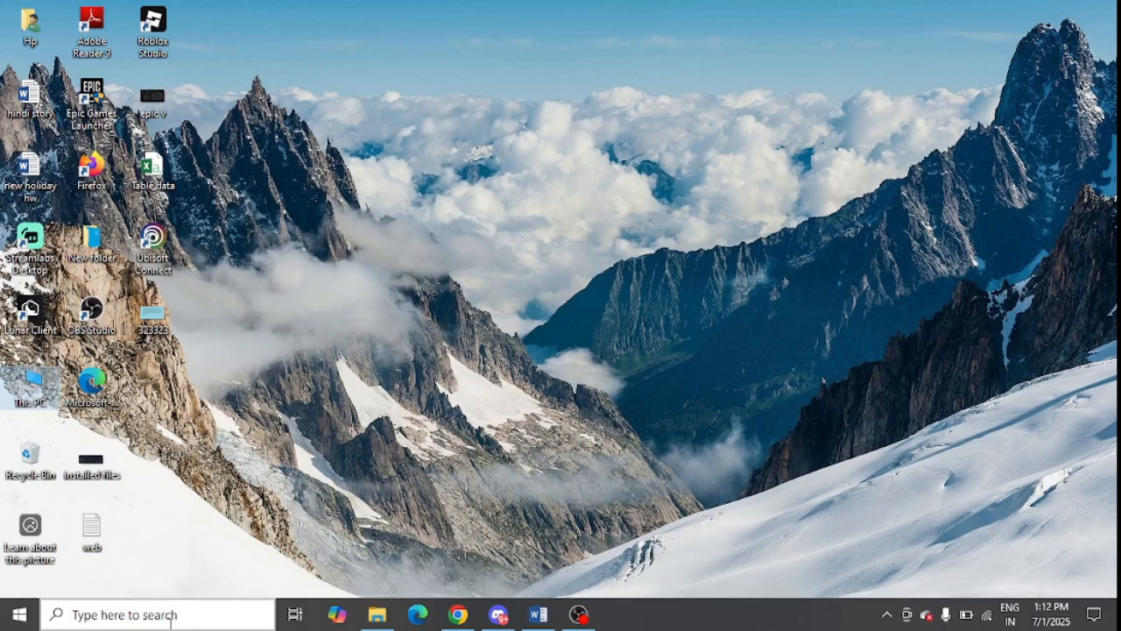
Search 'control Panel' and go to Programs > Uninstall a program.
text(control Panel)
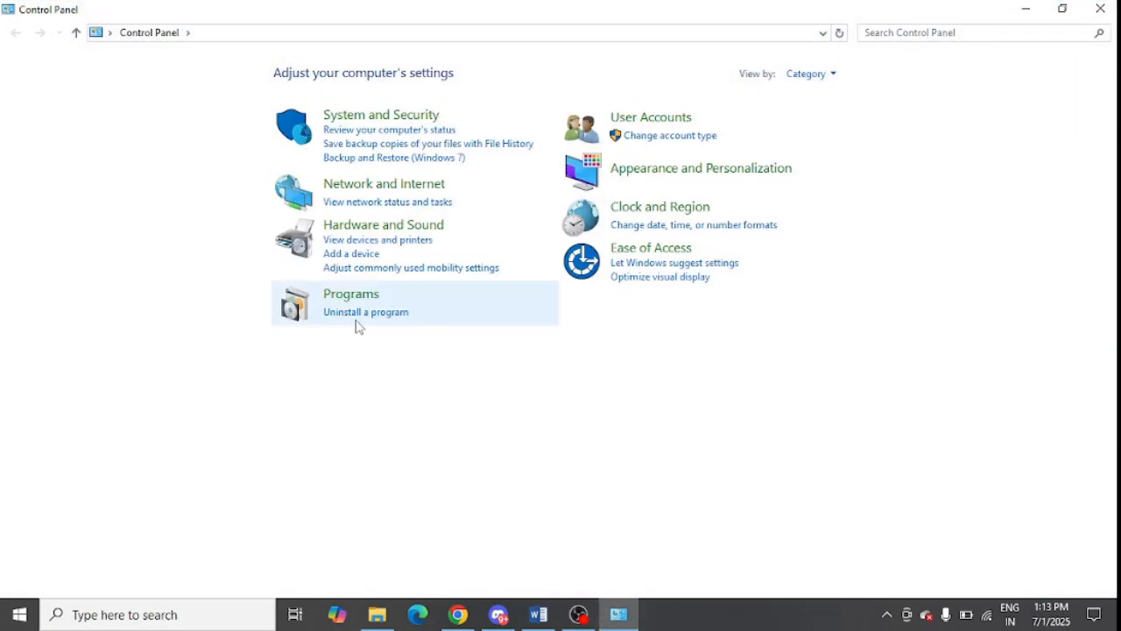
click(365, 312)
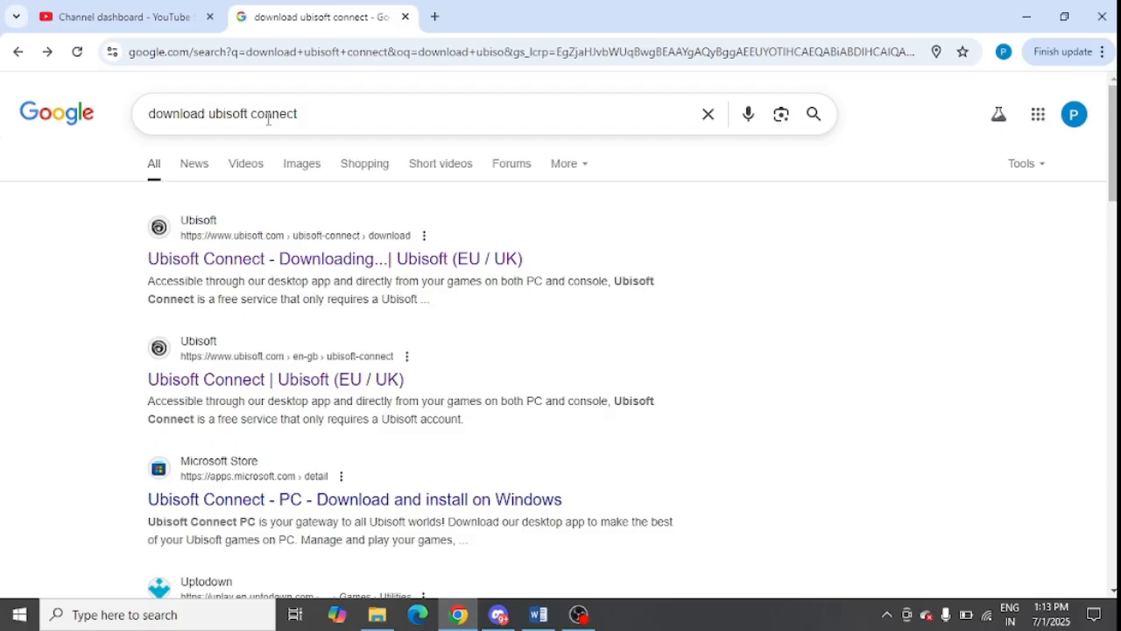
mouse_move(259, 259)
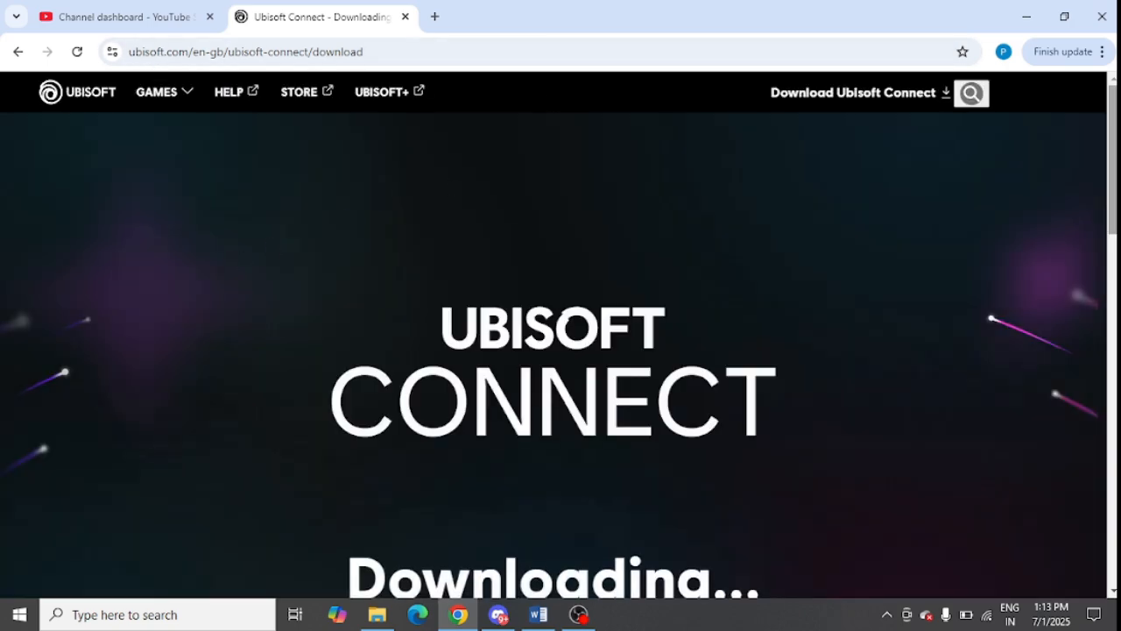
Scroll the Ubisoft Connect download page down to its footer download link.
scroll(down, 3)
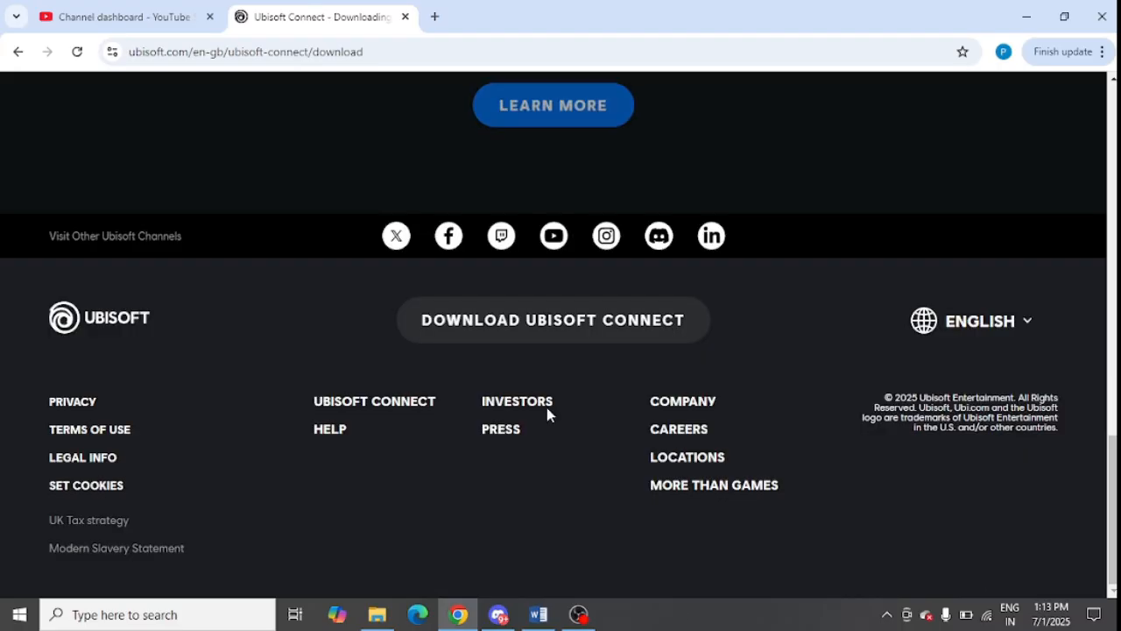